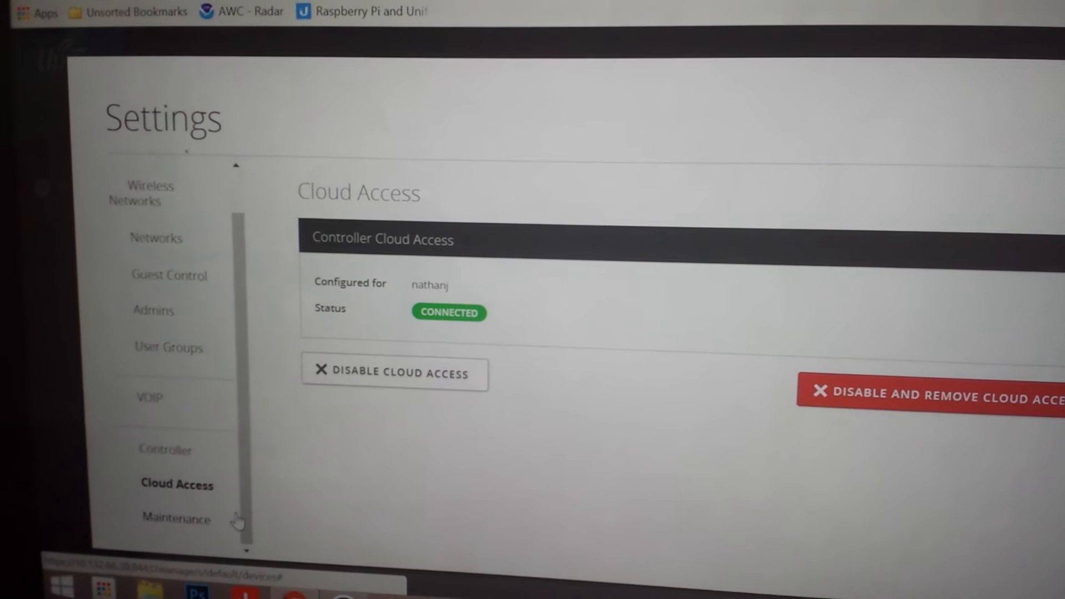
pyautogui.scroll(3)
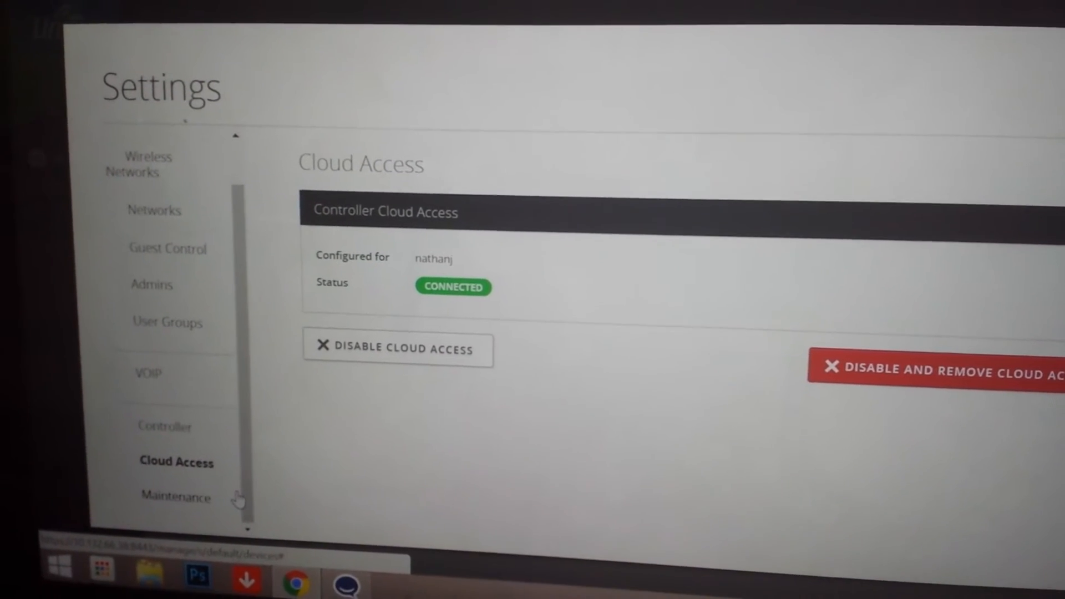